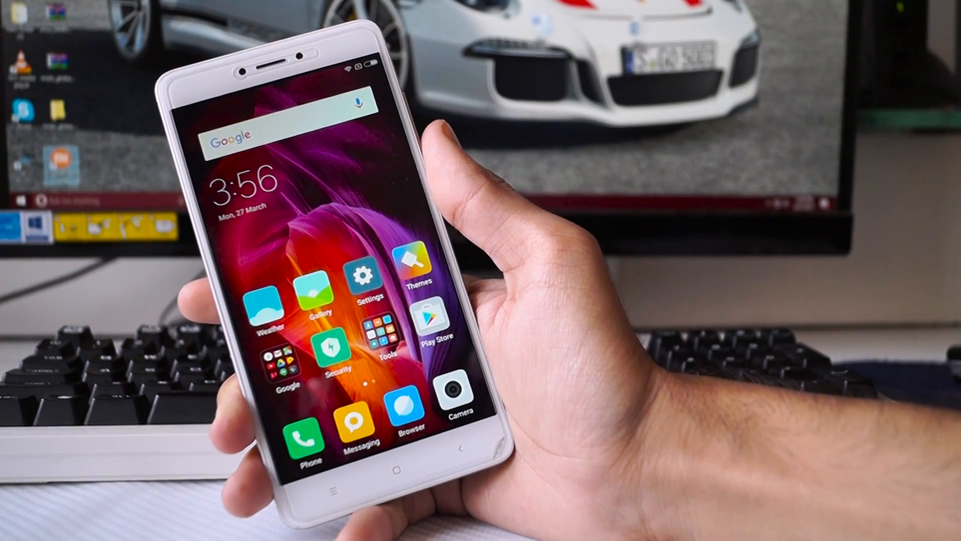
# View the Redmi Note 4 Qualcomm Global ROMs and open their Flashing Guide.
pyautogui.hscroll(-3)
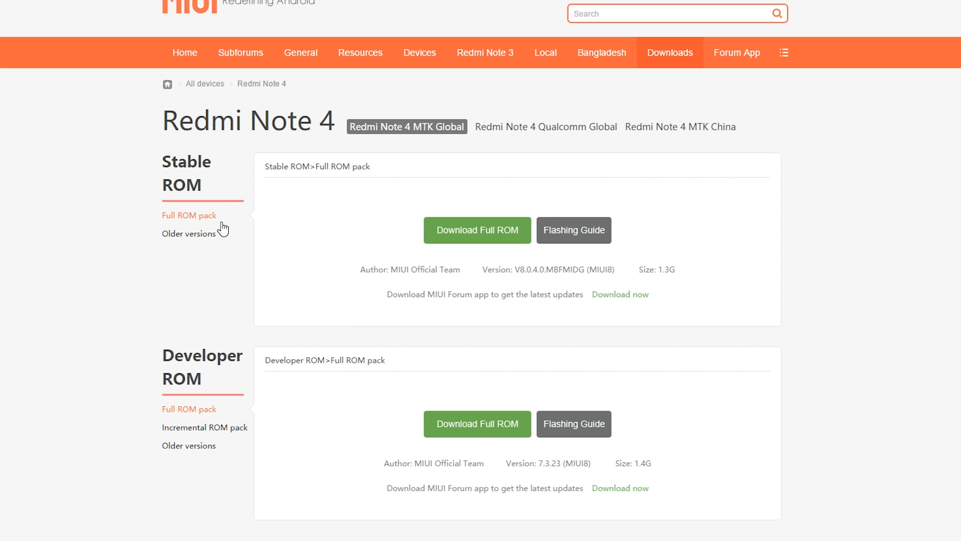
pyautogui.moveTo(523, 196)
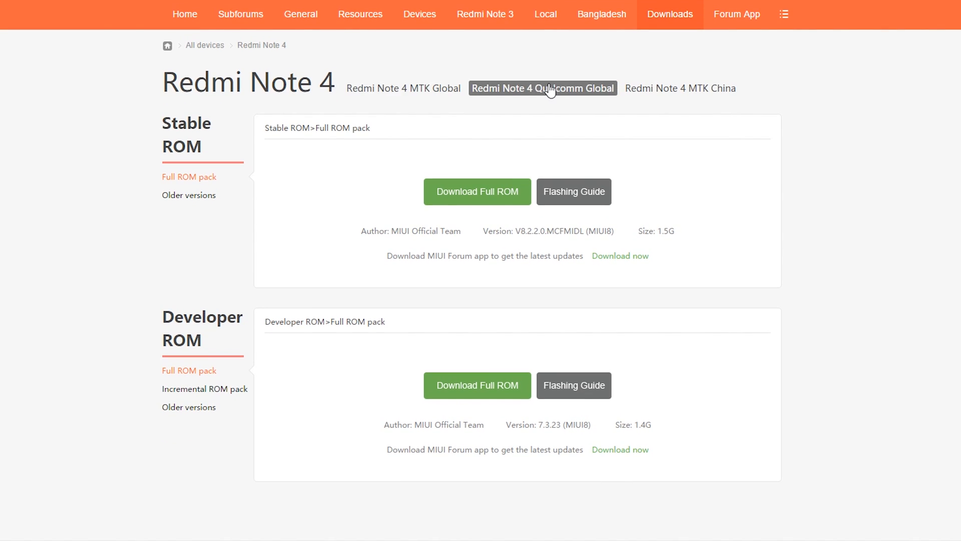
pyautogui.moveTo(535, 80)
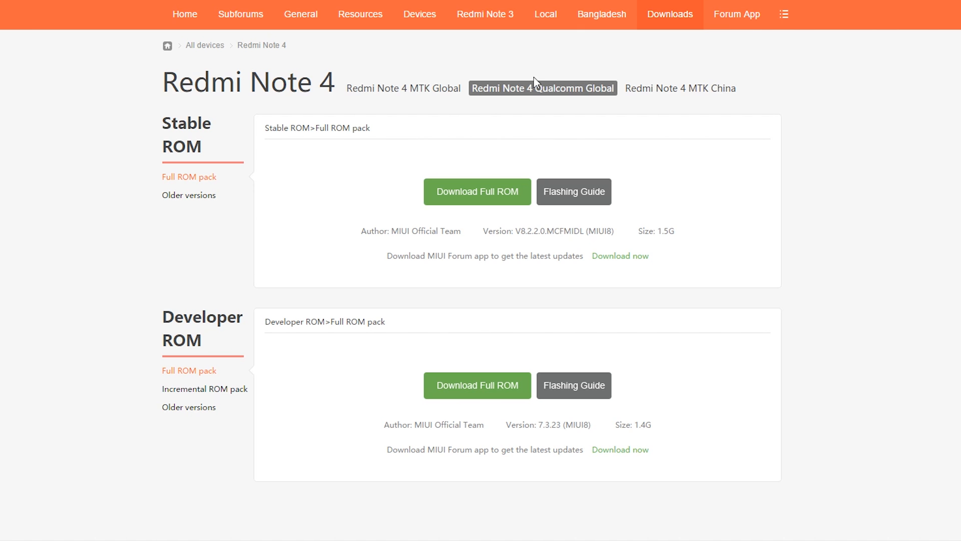
pyautogui.moveTo(556, 185)
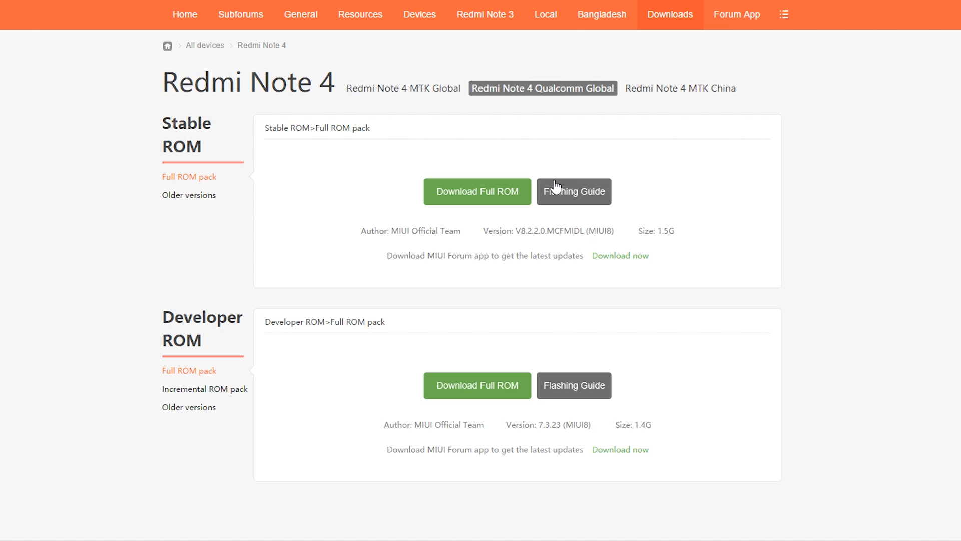
pyautogui.click(573, 192)
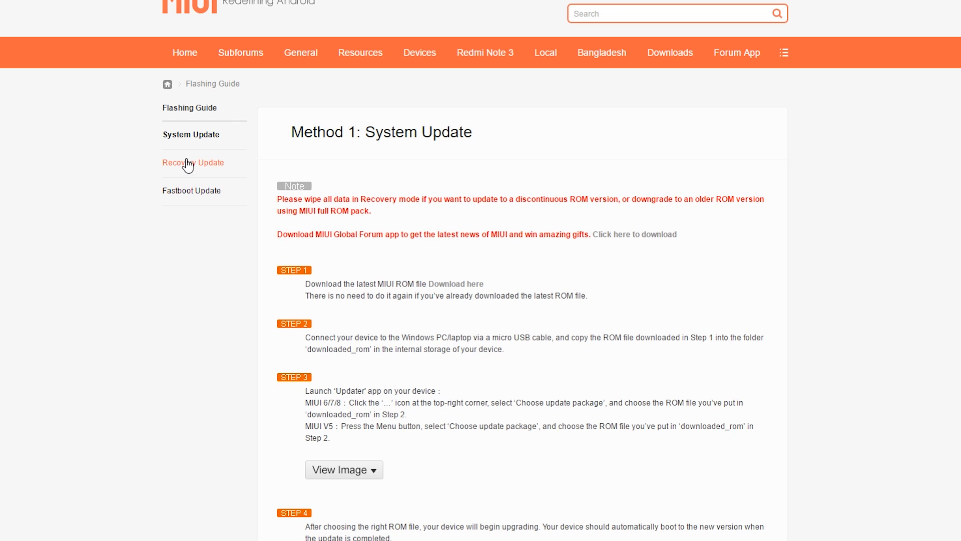
# Switch to Method 3: Fastboot Update and scroll to the Redmi Note 4 Qualcomm fastboot ROM.
pyautogui.click(191, 191)
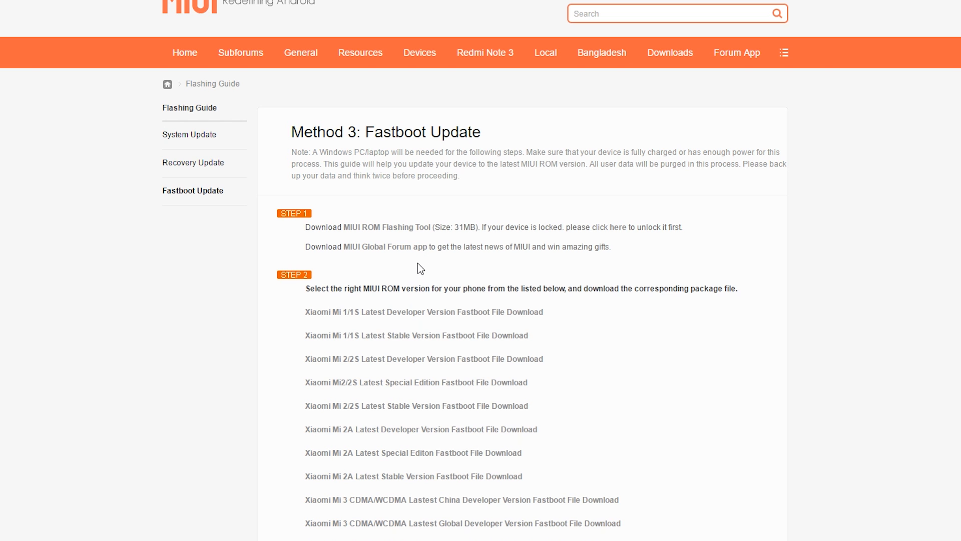
pyautogui.moveTo(432, 303)
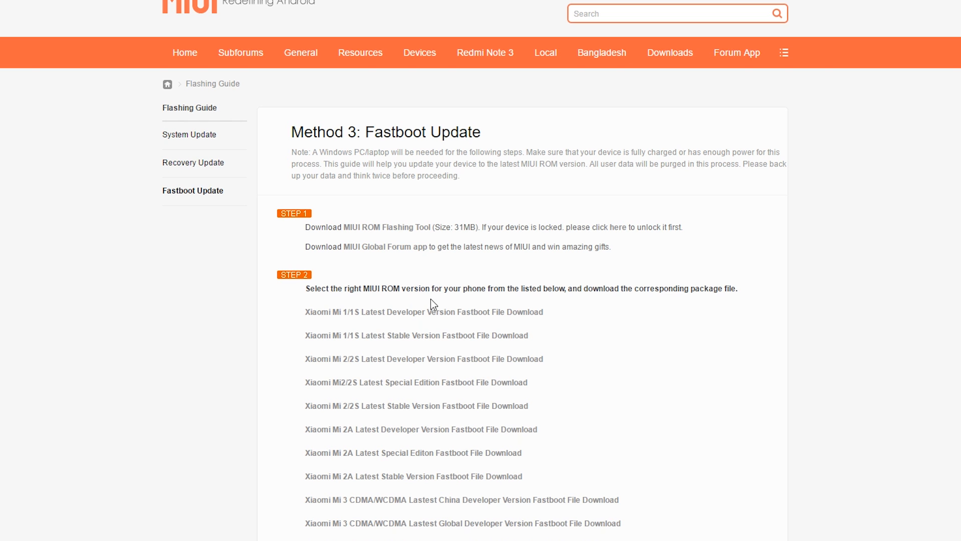
pyautogui.scroll(-3)
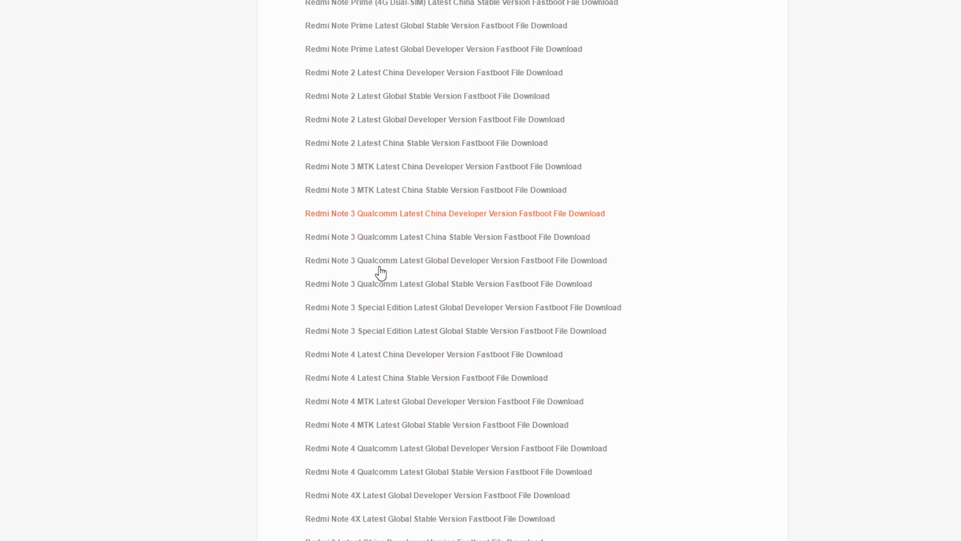
pyautogui.scroll(-3)
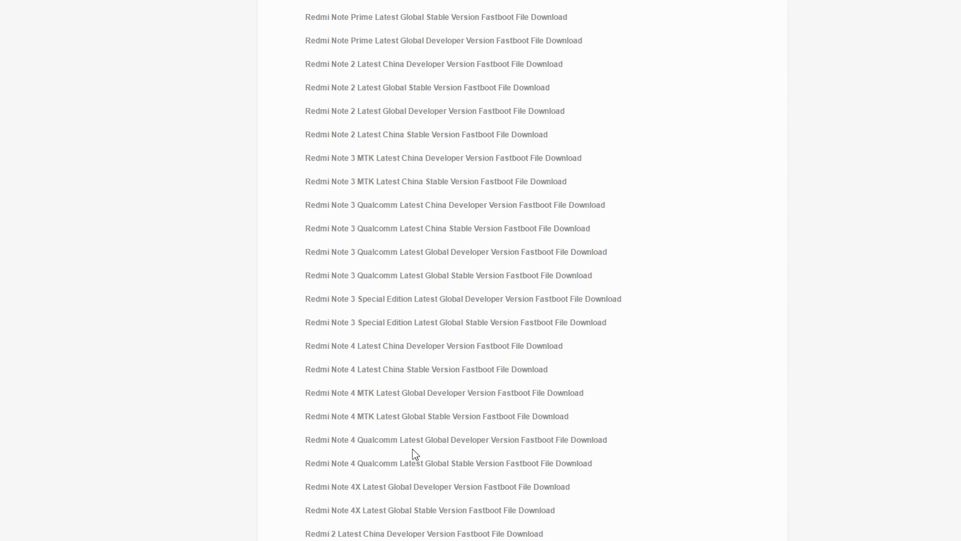
pyautogui.scroll(-3)
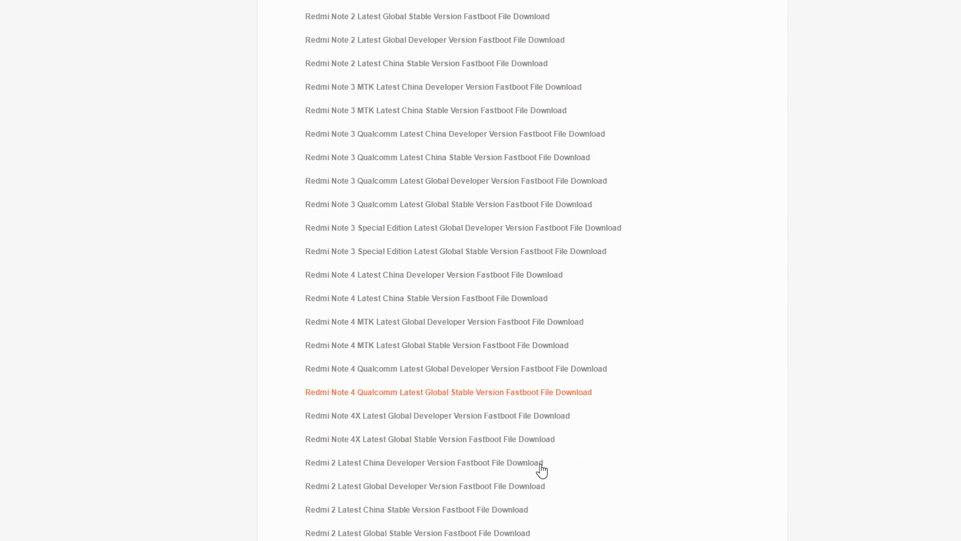
pyautogui.scroll(-3)
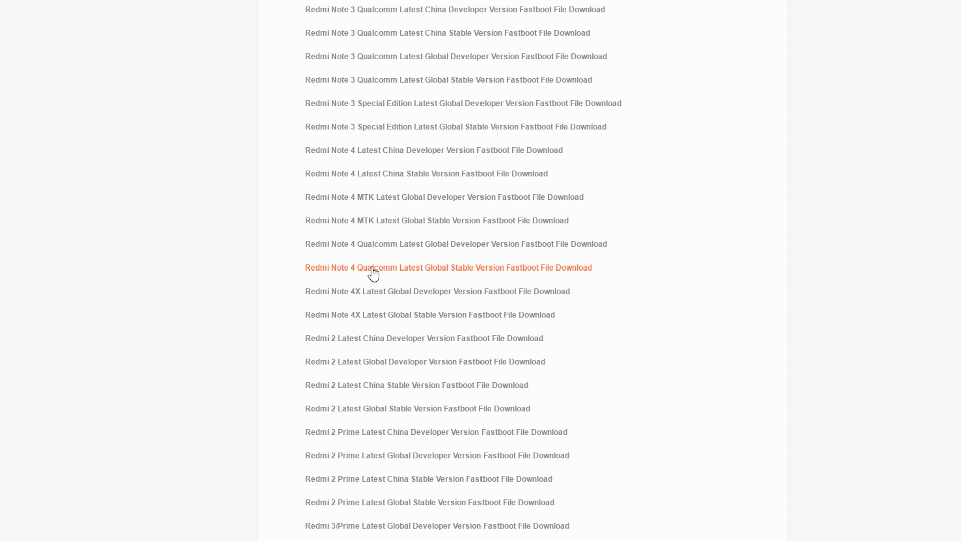
pyautogui.moveTo(374, 273)
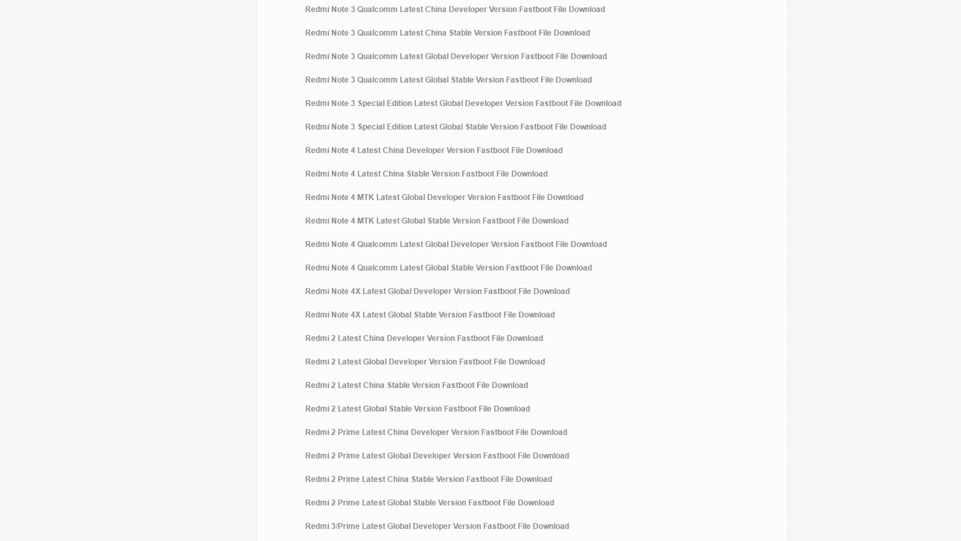
pyautogui.scroll(-3)
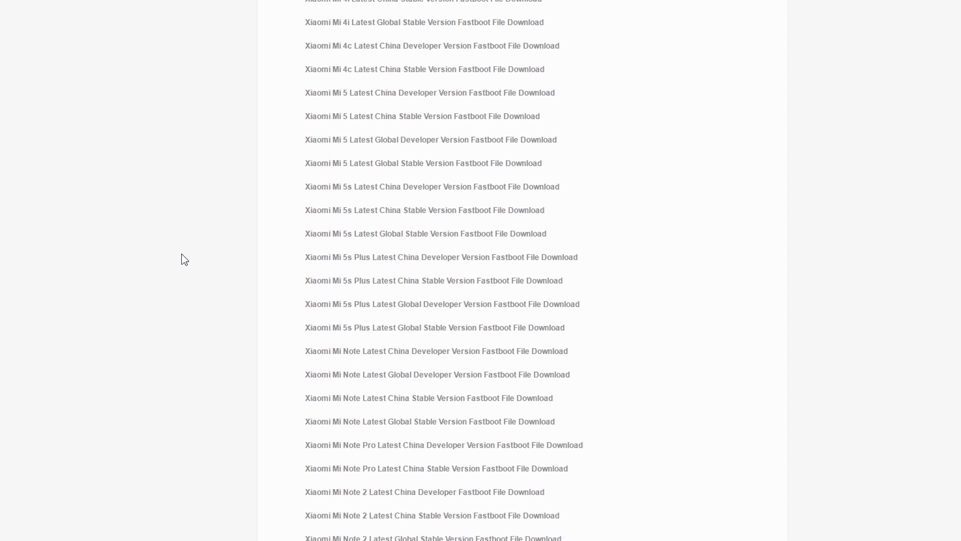
pyautogui.scroll(3)
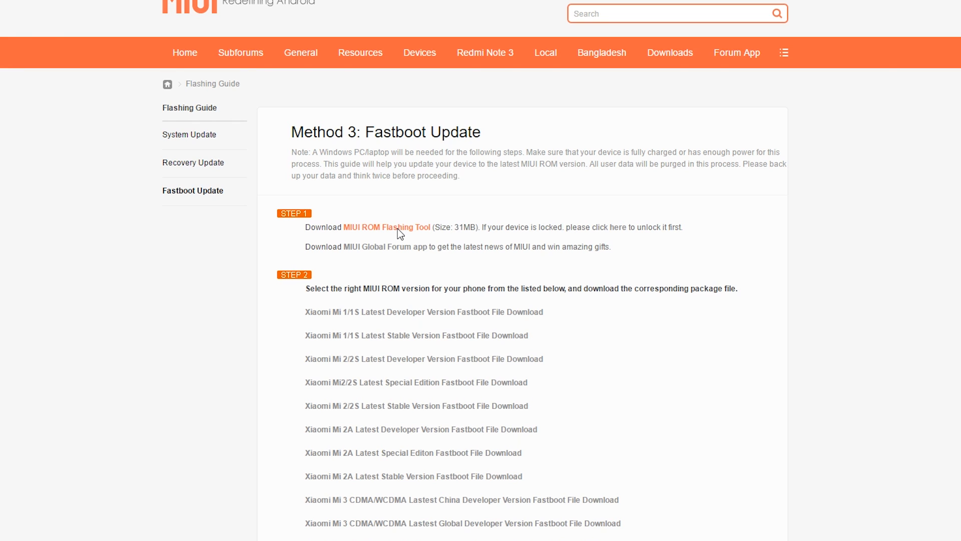
pyautogui.moveTo(399, 234)
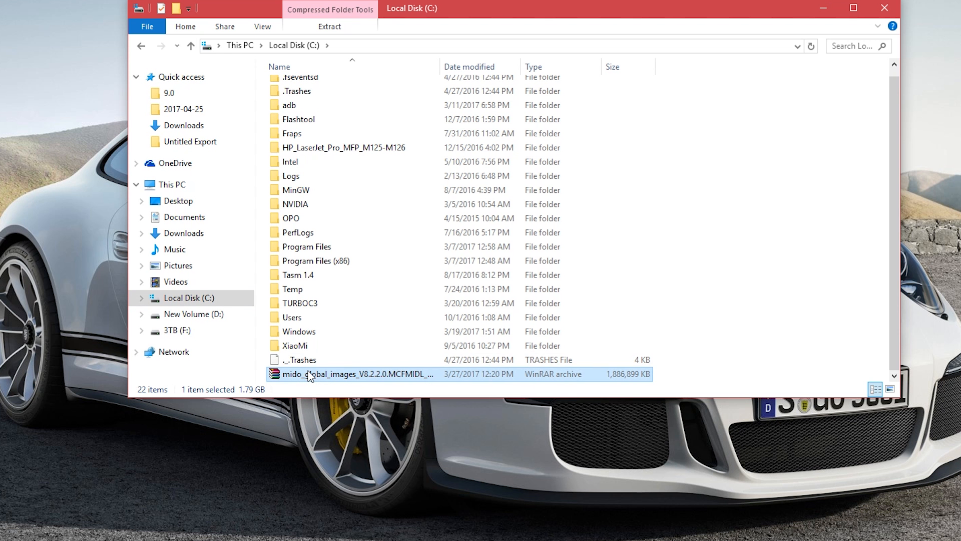
# Extract the mido global images archive here, approve UAC, and open the extracted folder.
pyautogui.rightClick(311, 376)
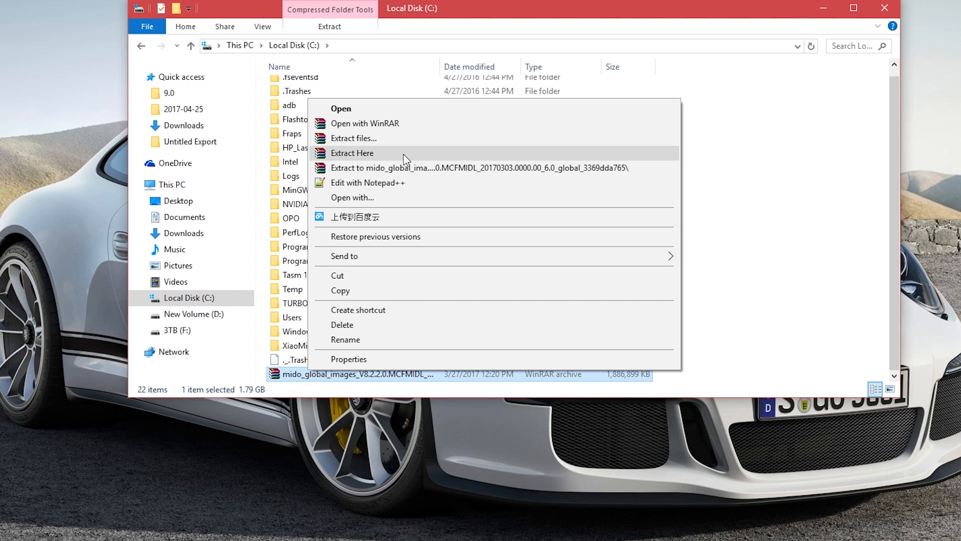
pyautogui.click(352, 153)
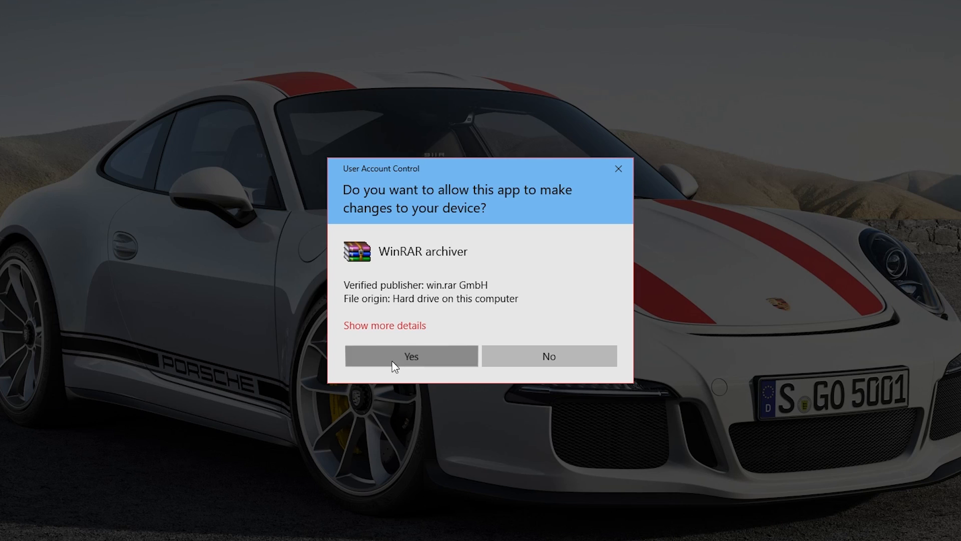
pyautogui.click(411, 356)
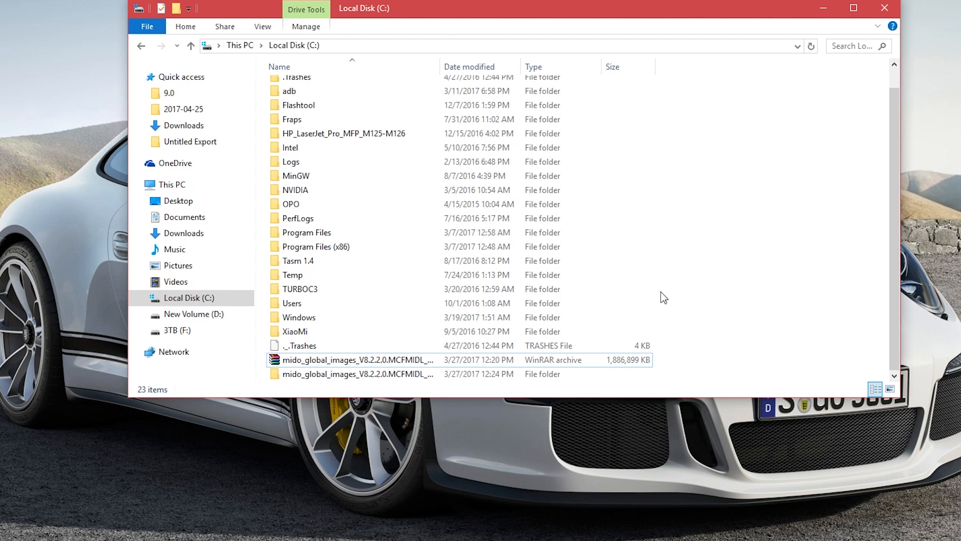
pyautogui.doubleClick(357, 374)
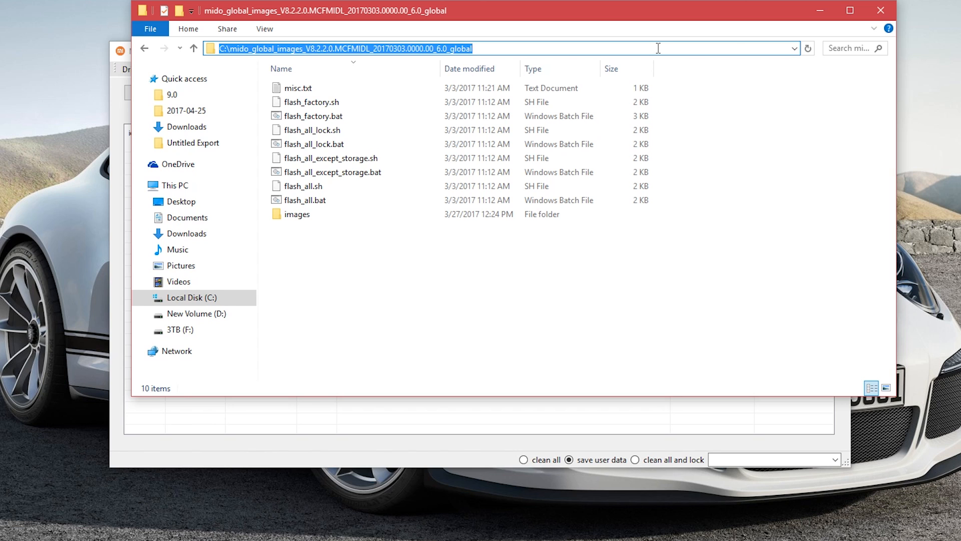
pyautogui.moveTo(823, 9)
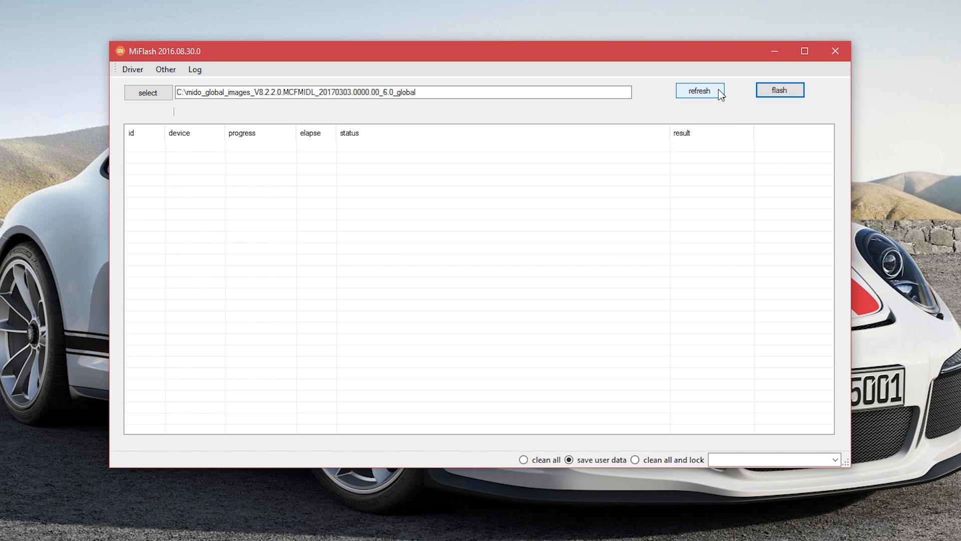
# Refresh MiFlash with the mido global ROM folder path loaded.
pyautogui.click(700, 90)
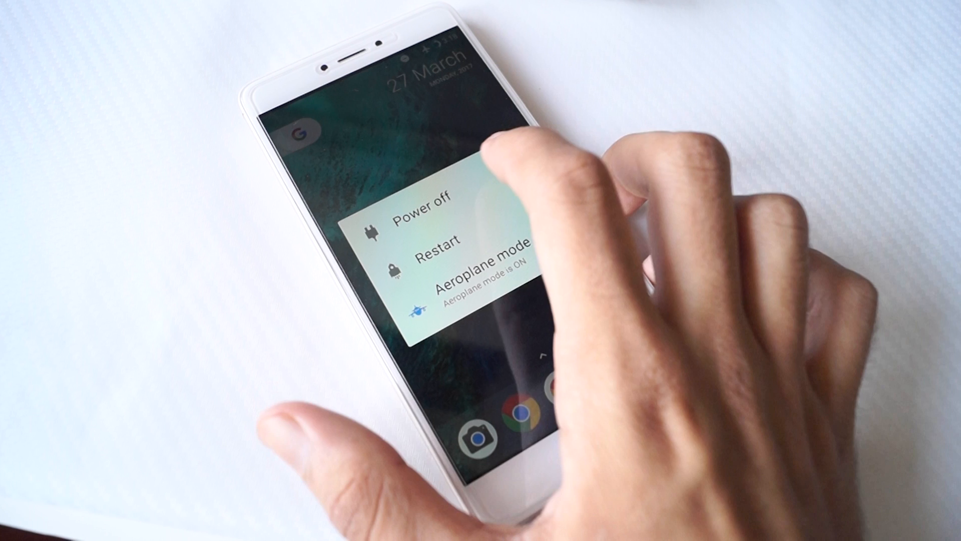
pyautogui.click(419, 215)
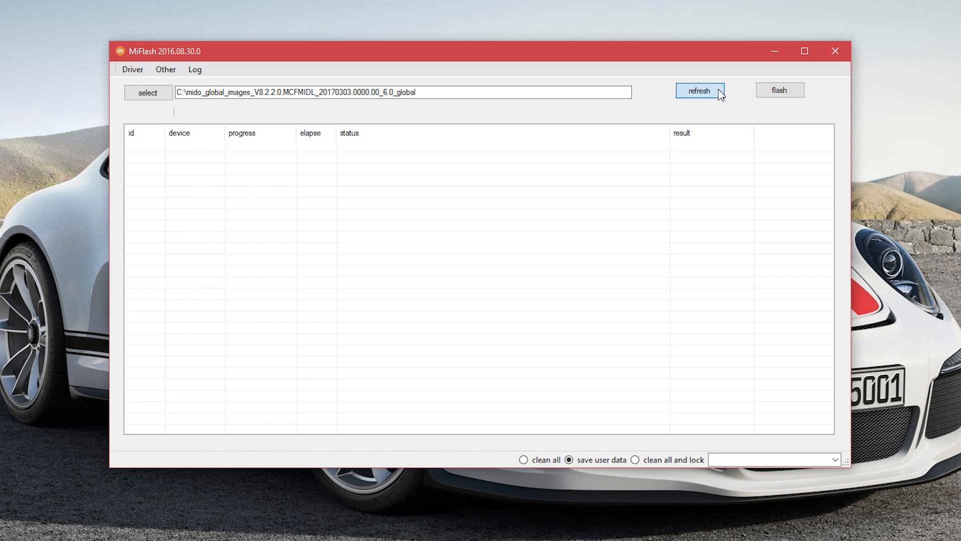
# Detect the fastboot phone, select clean all, and start flashing the stock ROM.
pyautogui.click(700, 91)
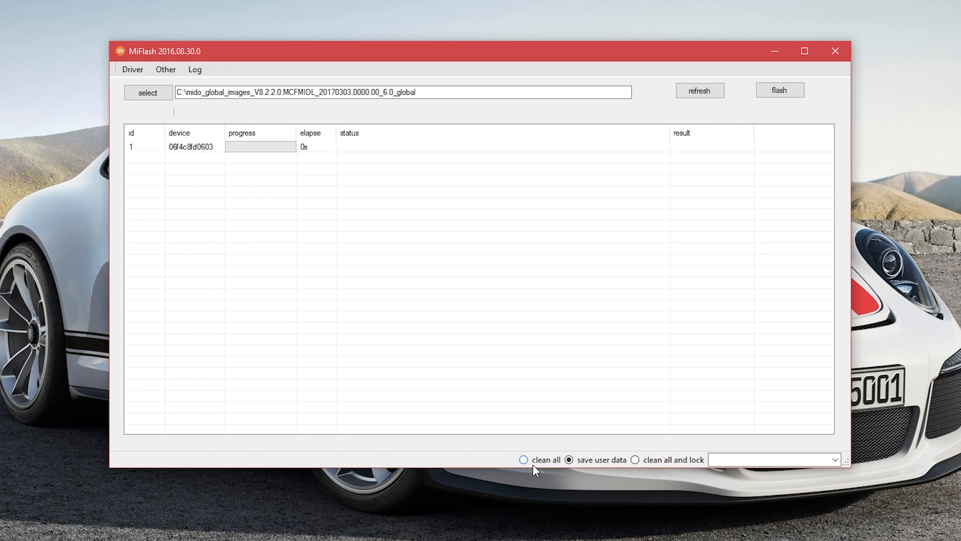
pyautogui.click(523, 460)
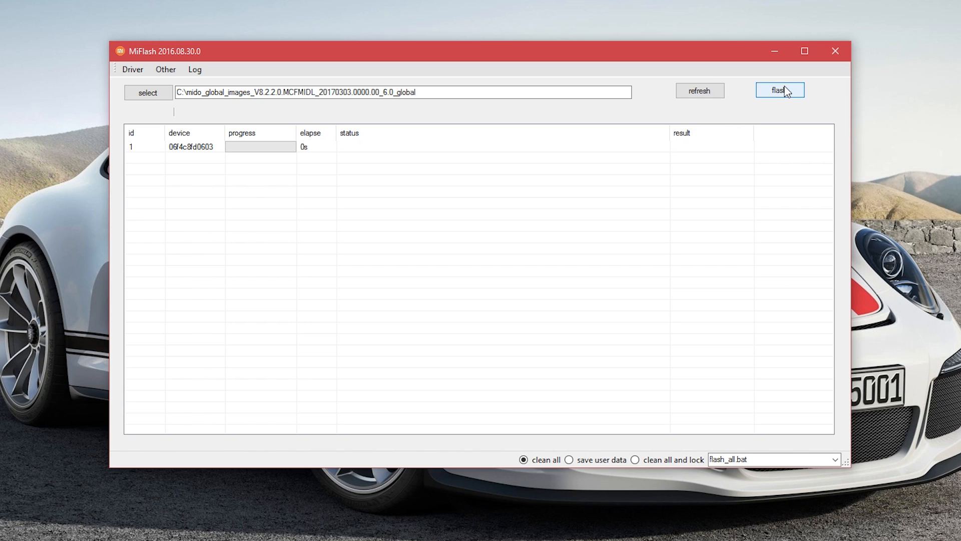
pyautogui.click(779, 91)
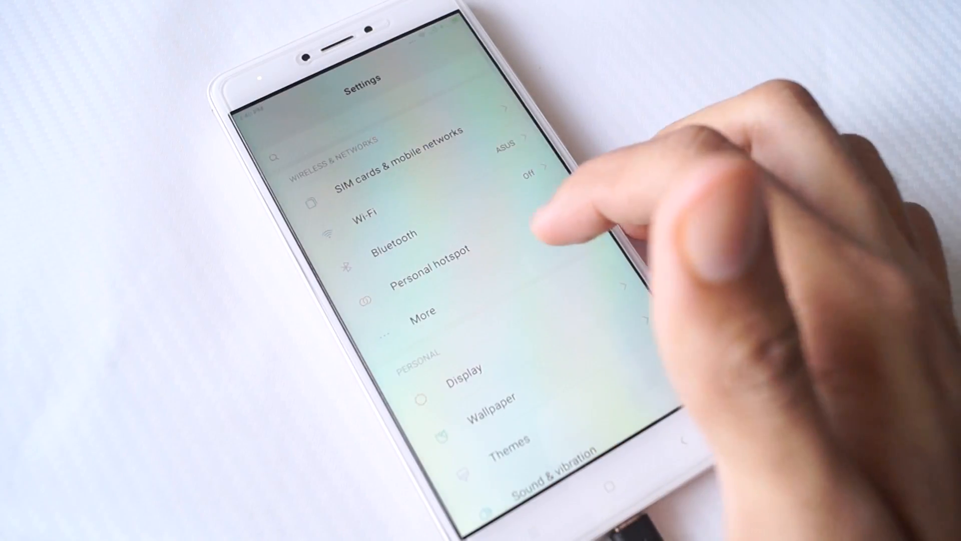
pyautogui.scroll(-3)
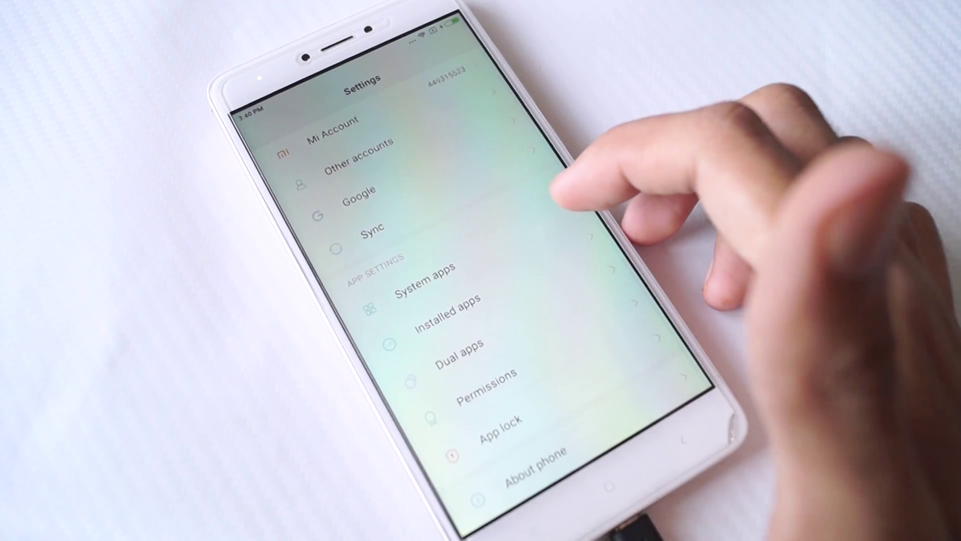